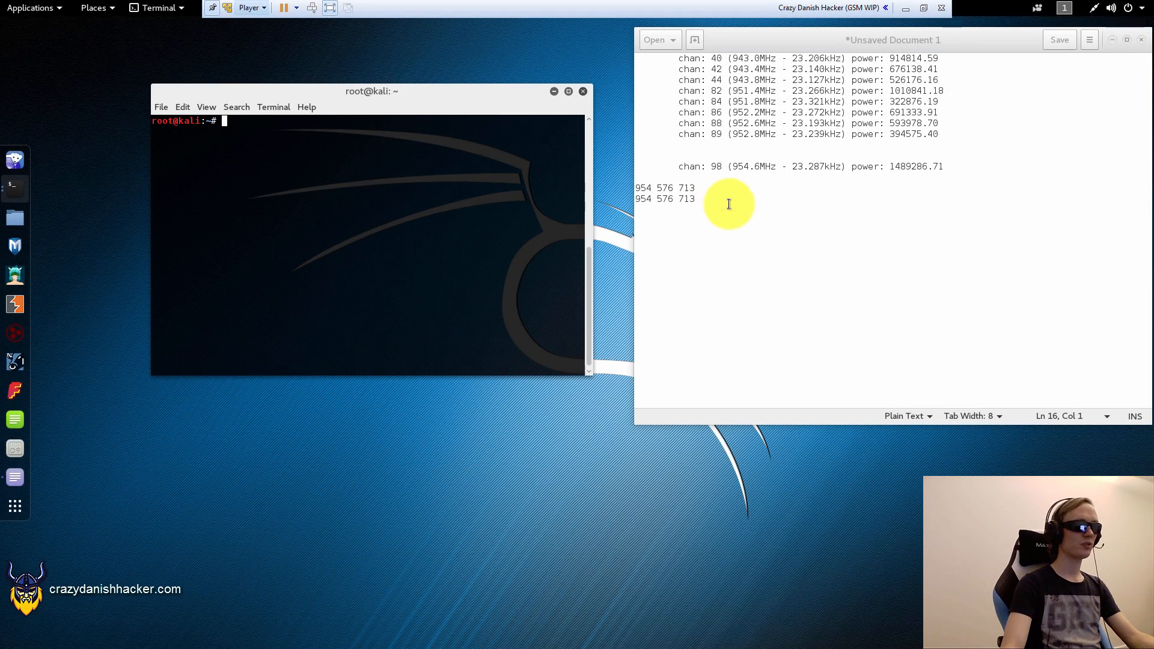
# Step: Type the label 'ARFCN' below the '954 576 713' line in gedit, then bring Iceweasel forward
pyautogui.click(733, 207)
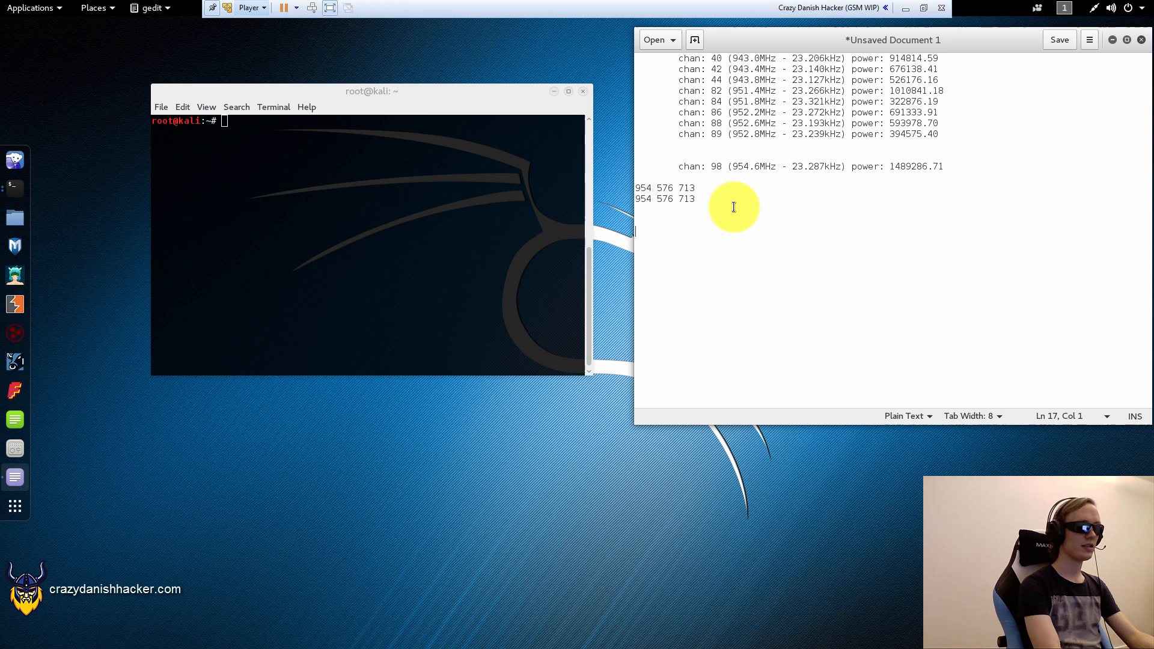
pyautogui.write('ARFCN')
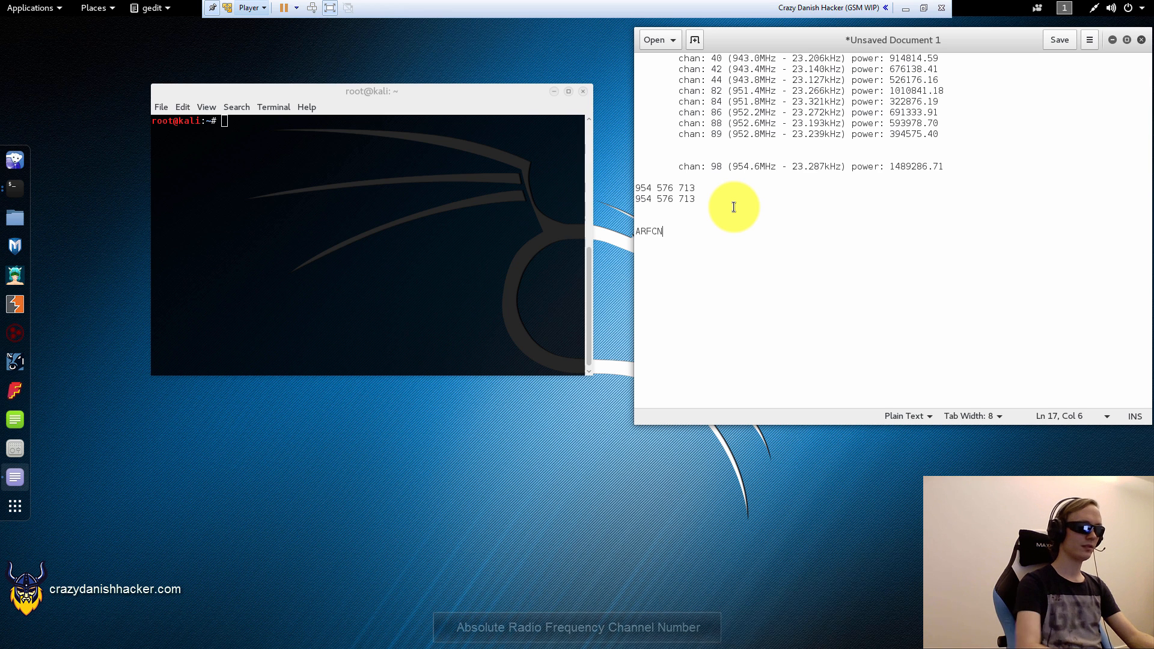
pyautogui.doubleClick(714, 166)
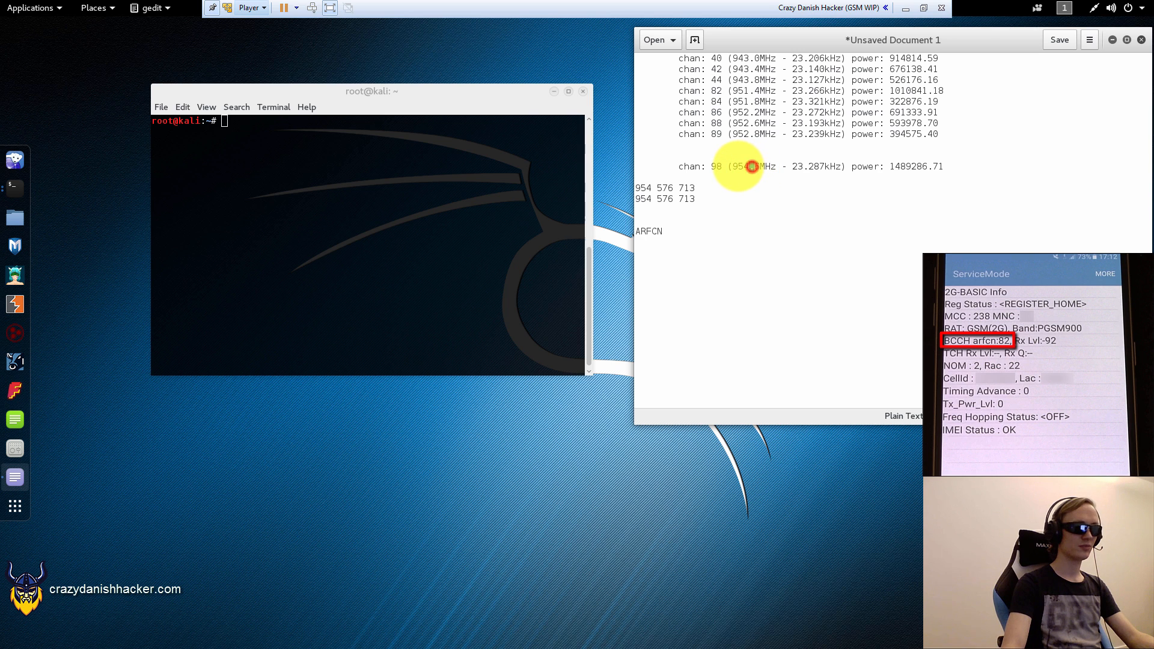
pyautogui.moveTo(700, 245)
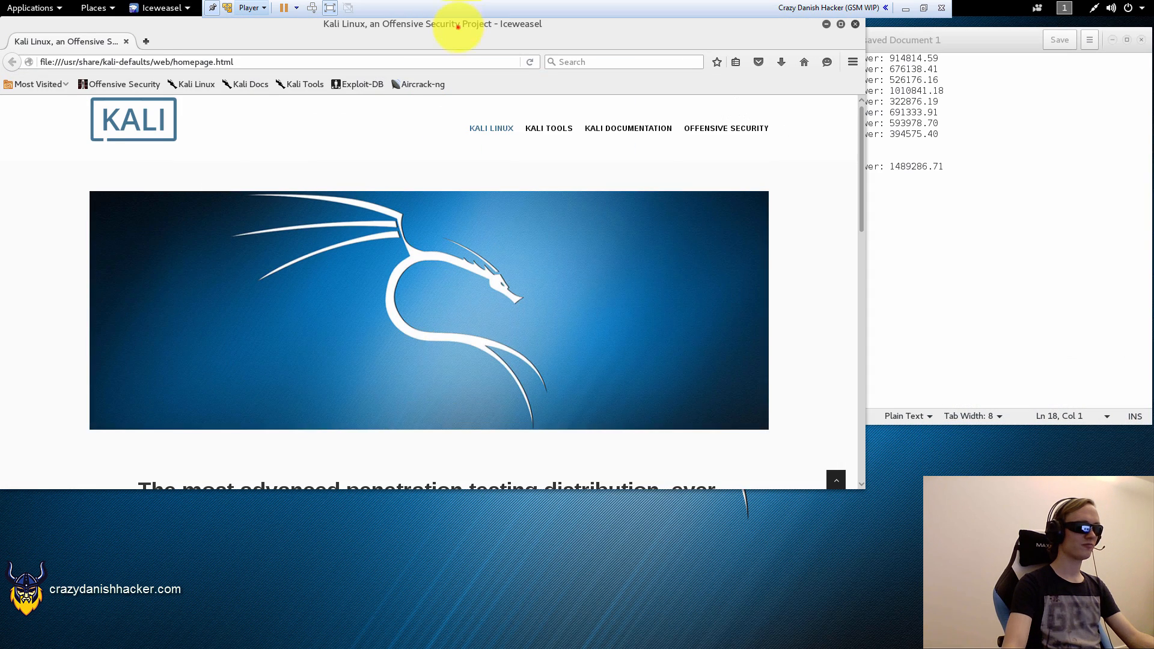
# Step: Search the web for 'cellmap' and open CellMapper's Frequency Calculator
pyautogui.click(839, 23)
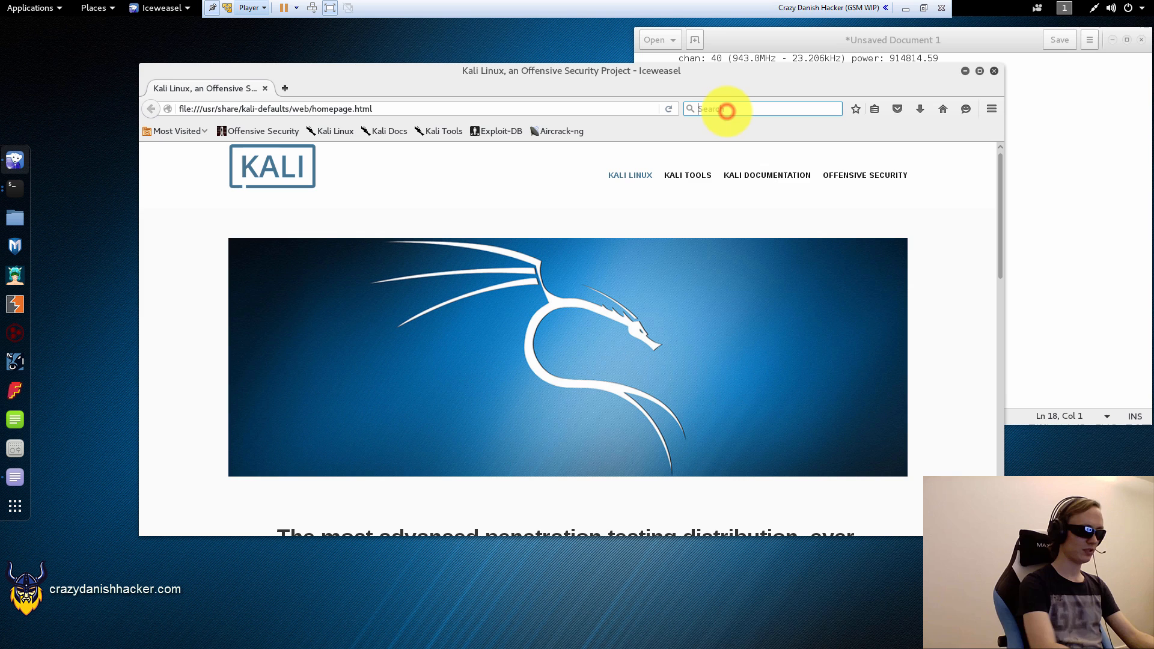
pyautogui.write('cellmapper arfcn')
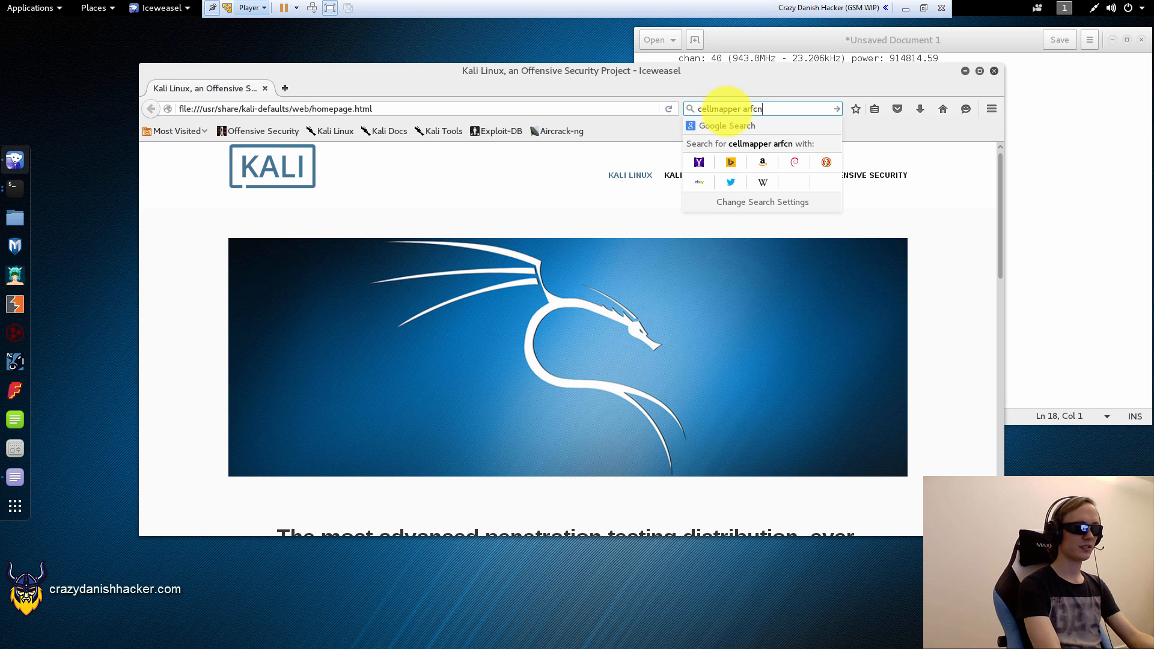
pyautogui.press('Return')
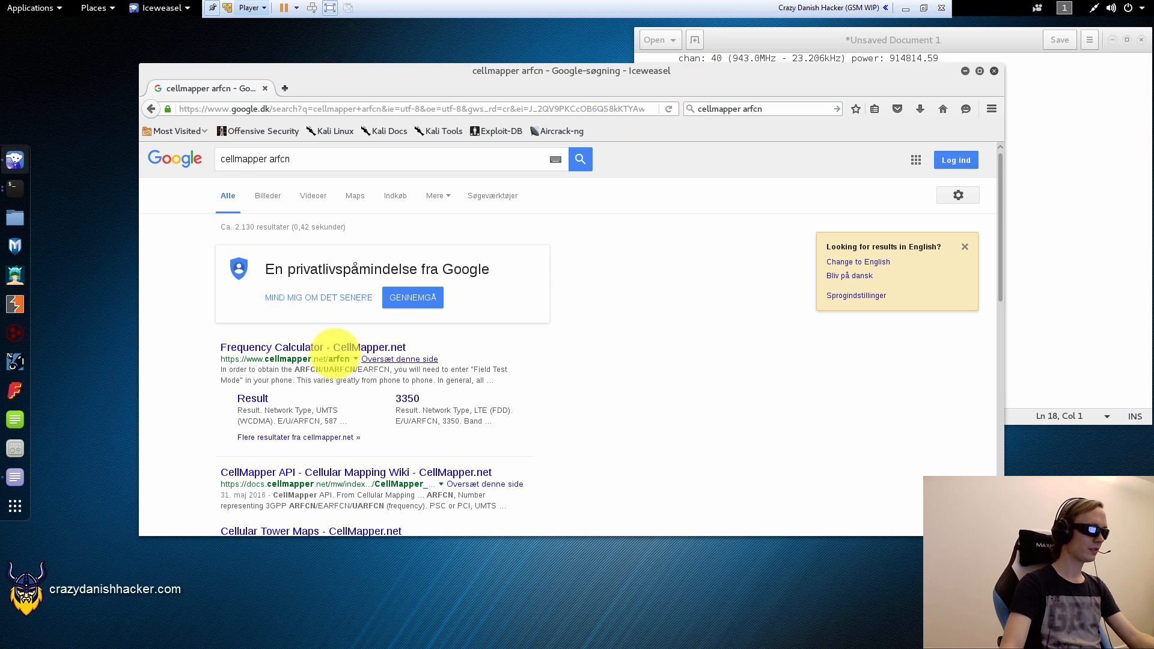
pyautogui.click(312, 347)
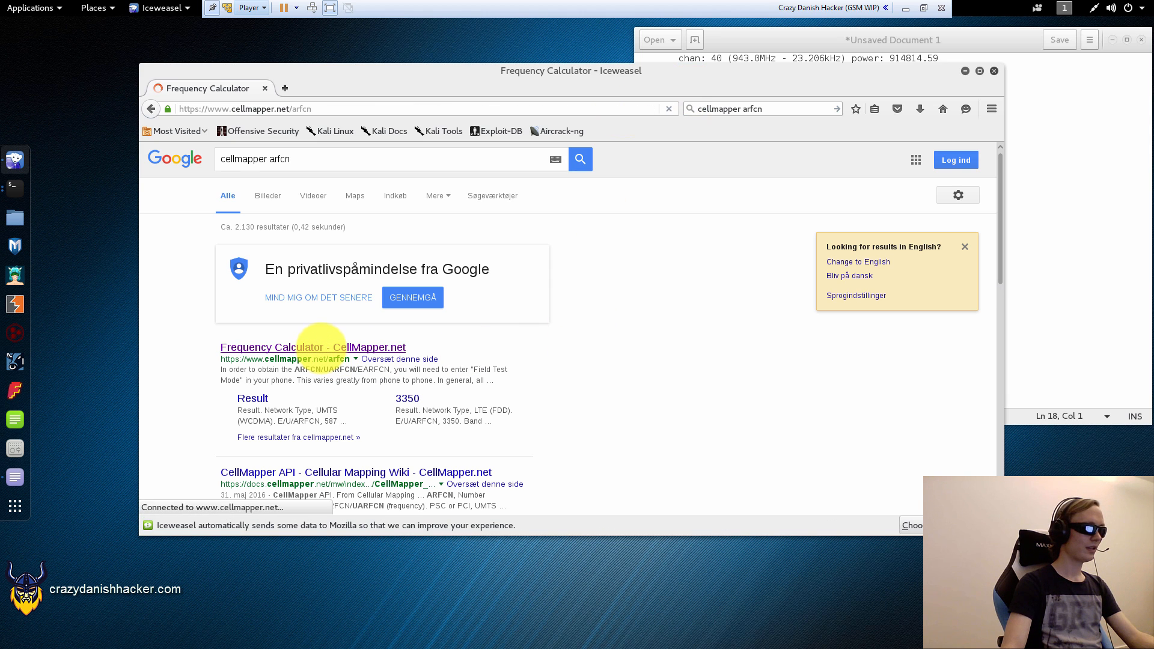
pyautogui.click(313, 346)
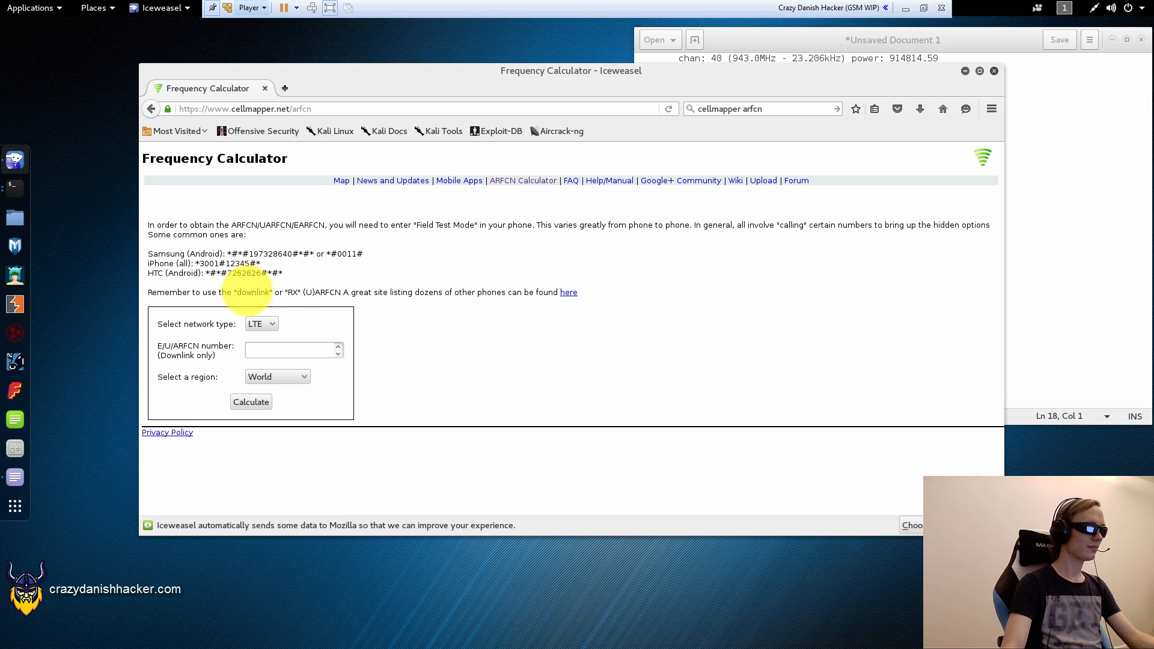
# Step: Calculate GSM ARFCN 98 for World, giving 909.6 MHz uplink and 954.6 MHz downlink
pyautogui.click(260, 323)
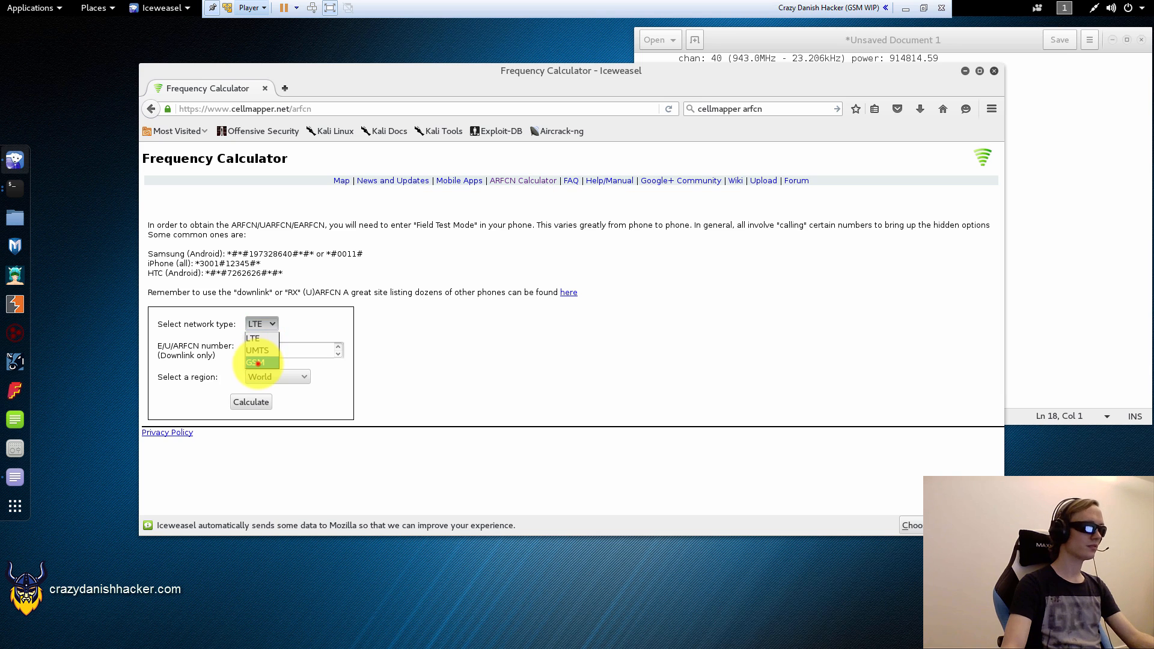
pyautogui.click(275, 376)
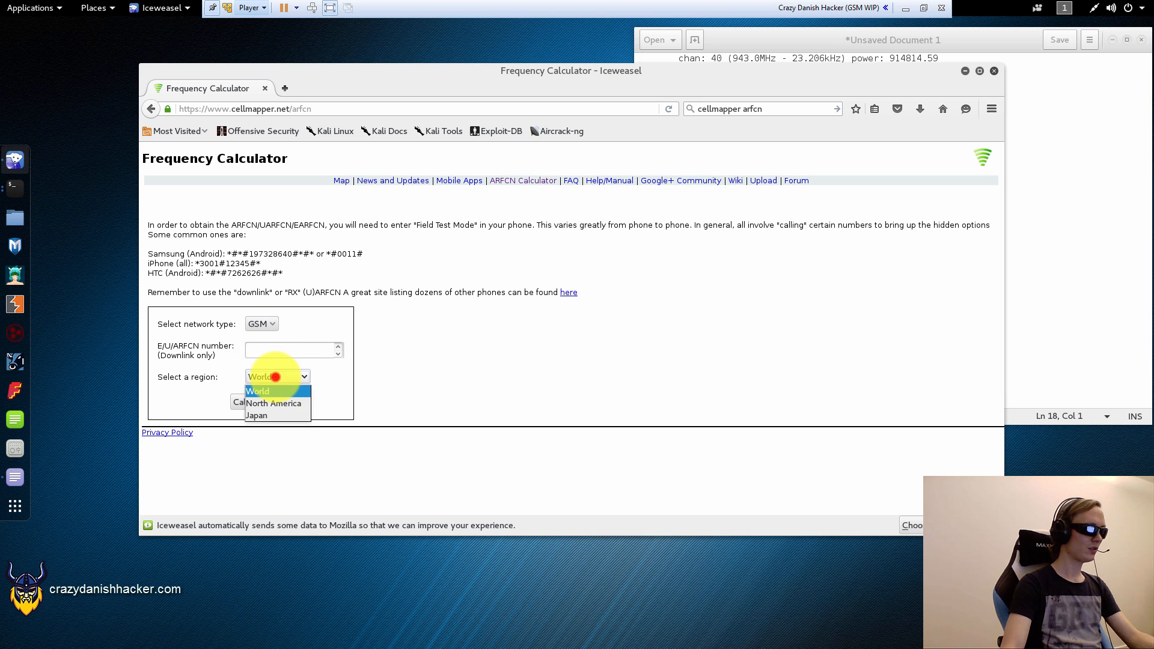
pyautogui.click(257, 390)
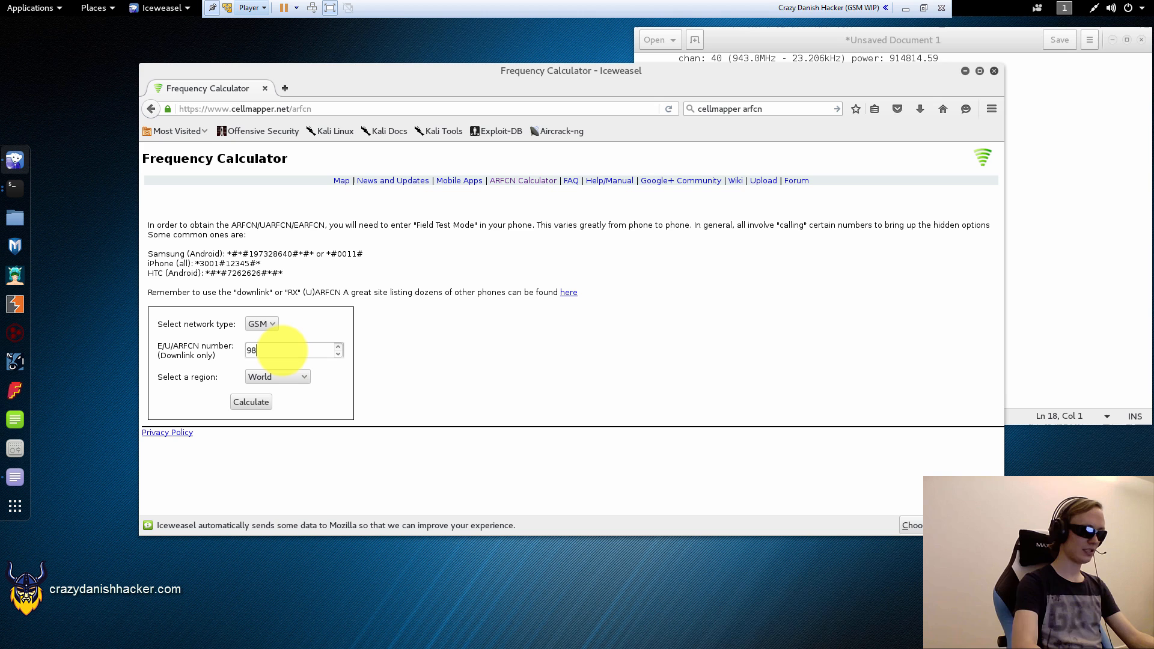
pyautogui.click(250, 402)
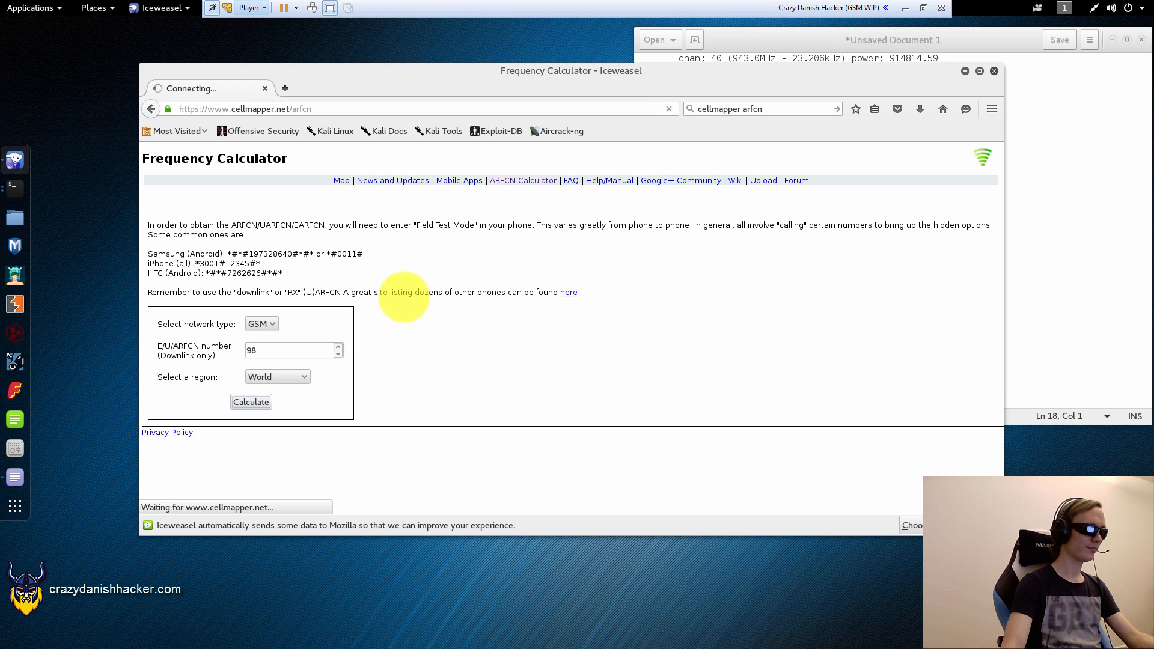
pyautogui.click(250, 402)
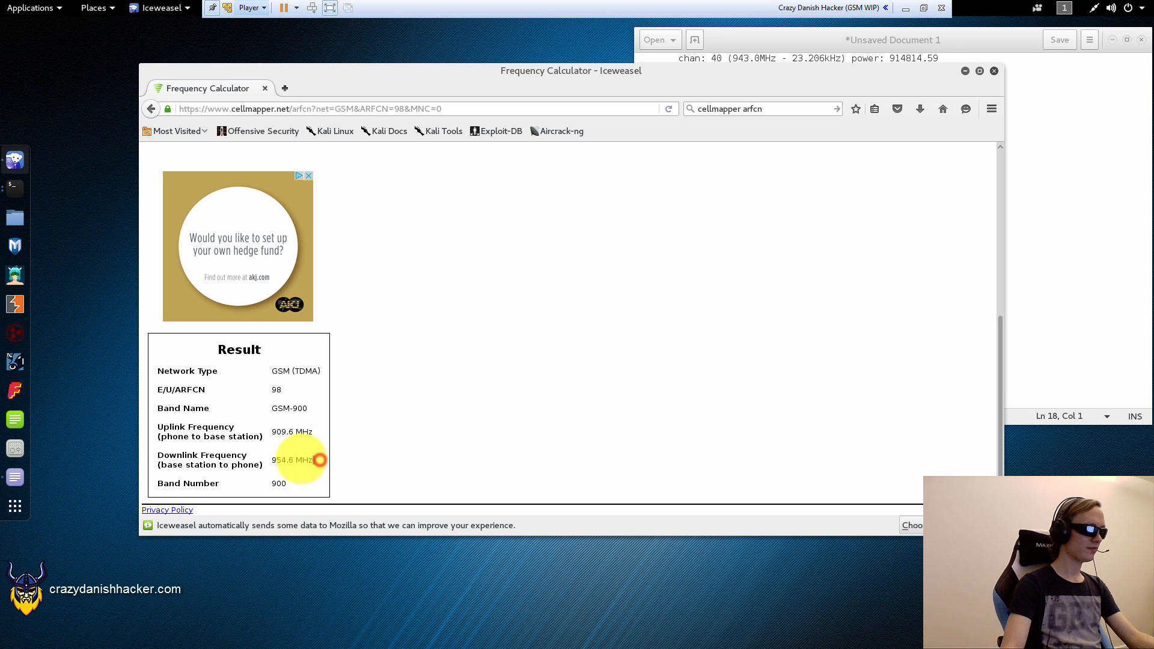
# Step: Select the uplink frequency row in the ARFCN 98 result
pyautogui.doubleClick(291, 432)
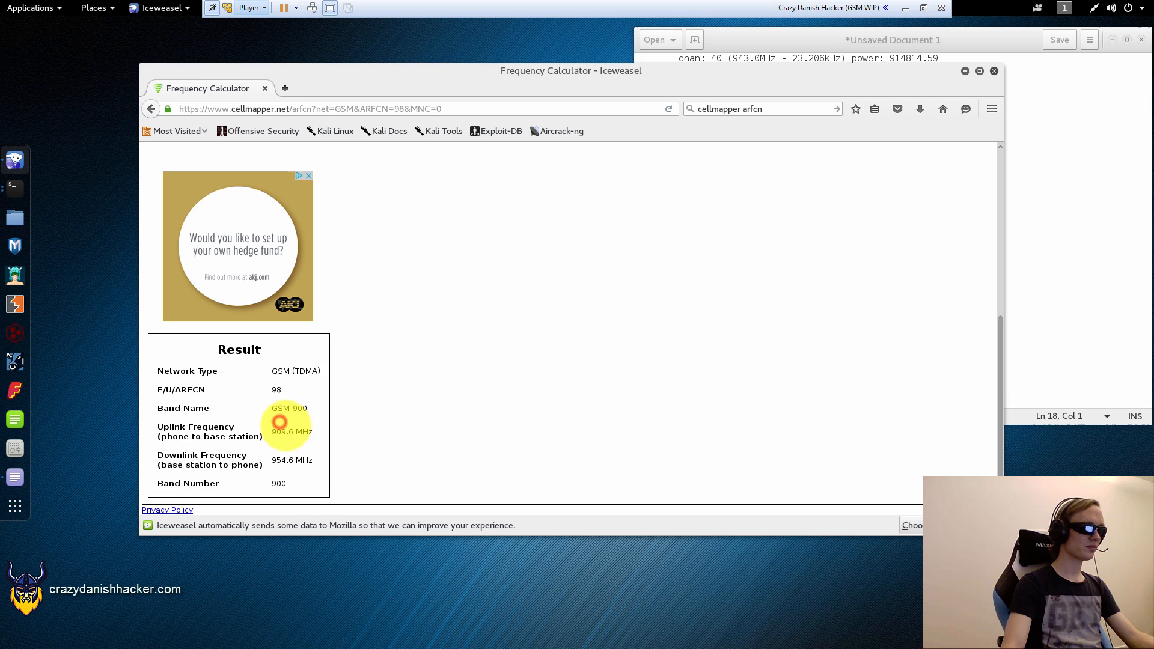
pyautogui.moveTo(202, 471)
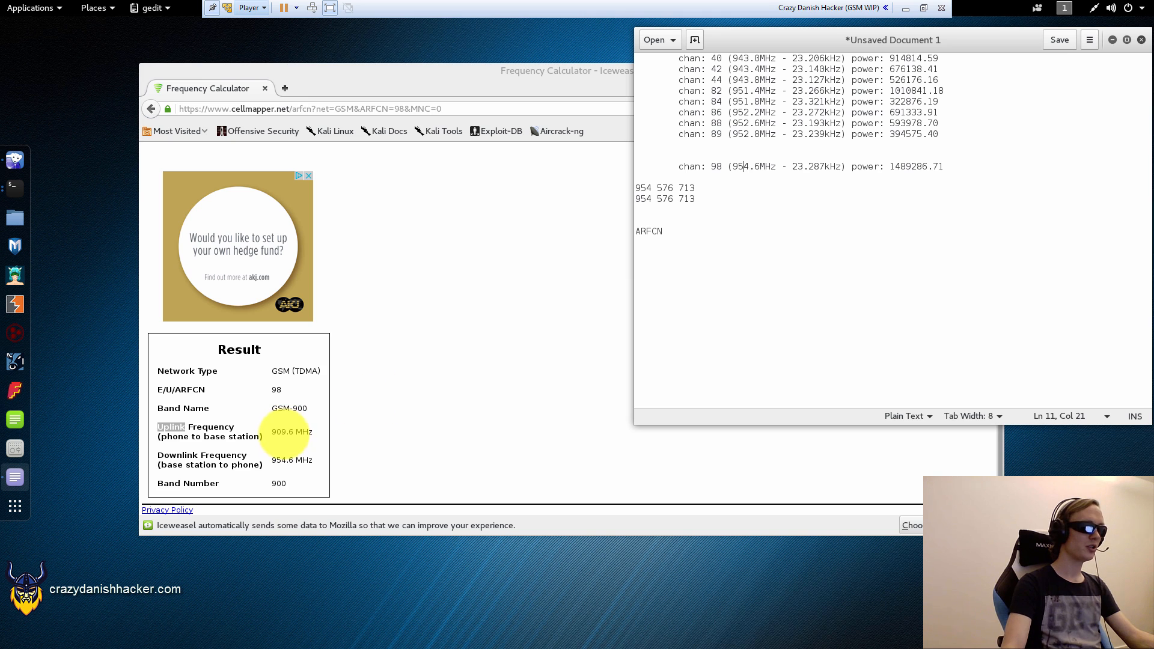
pyautogui.moveTo(397, 415)
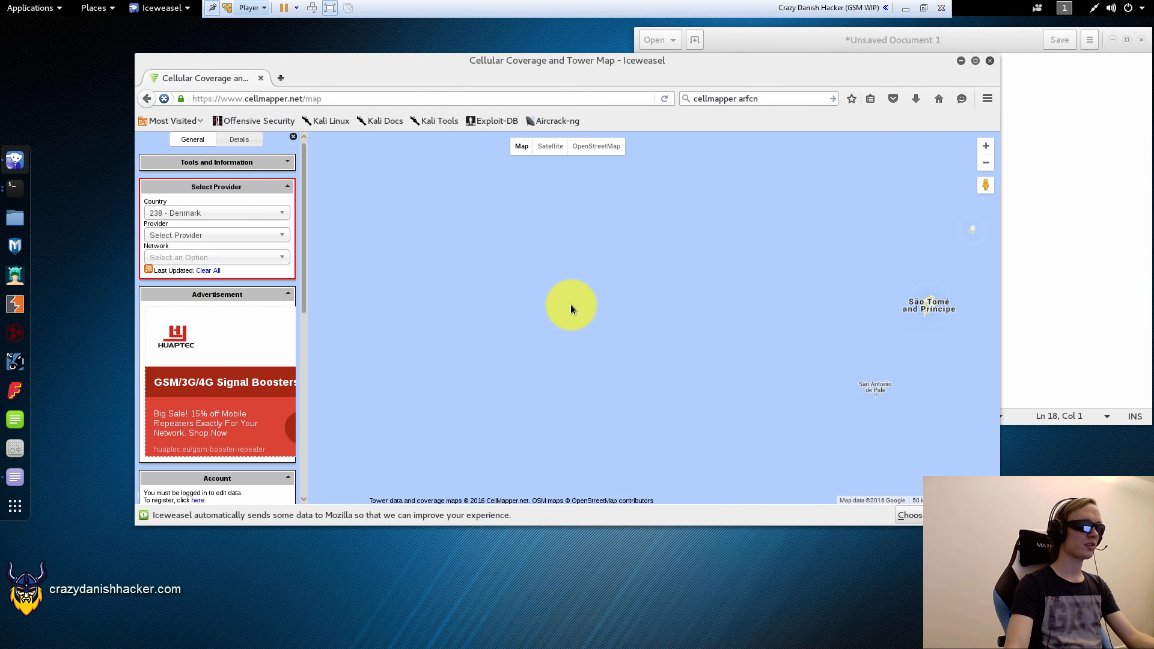
pyautogui.moveTo(454, 282)
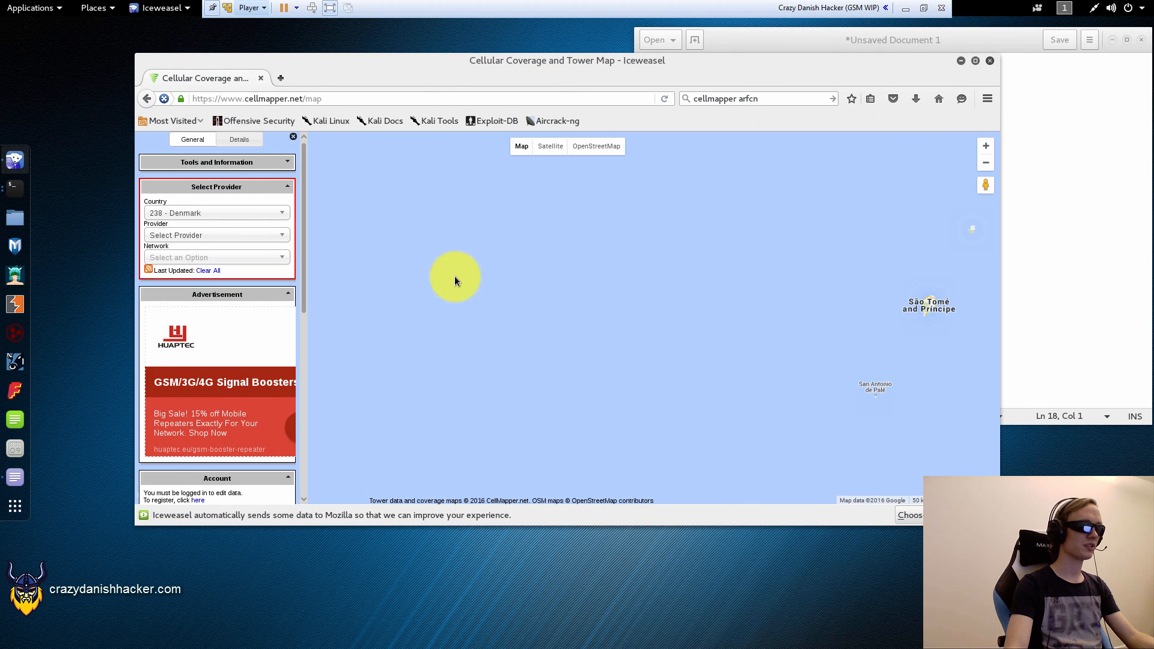
# Step: Filter the Copenhagen tower map to TDC and view BTS 1258 details (LAC 1121)
pyautogui.click(216, 213)
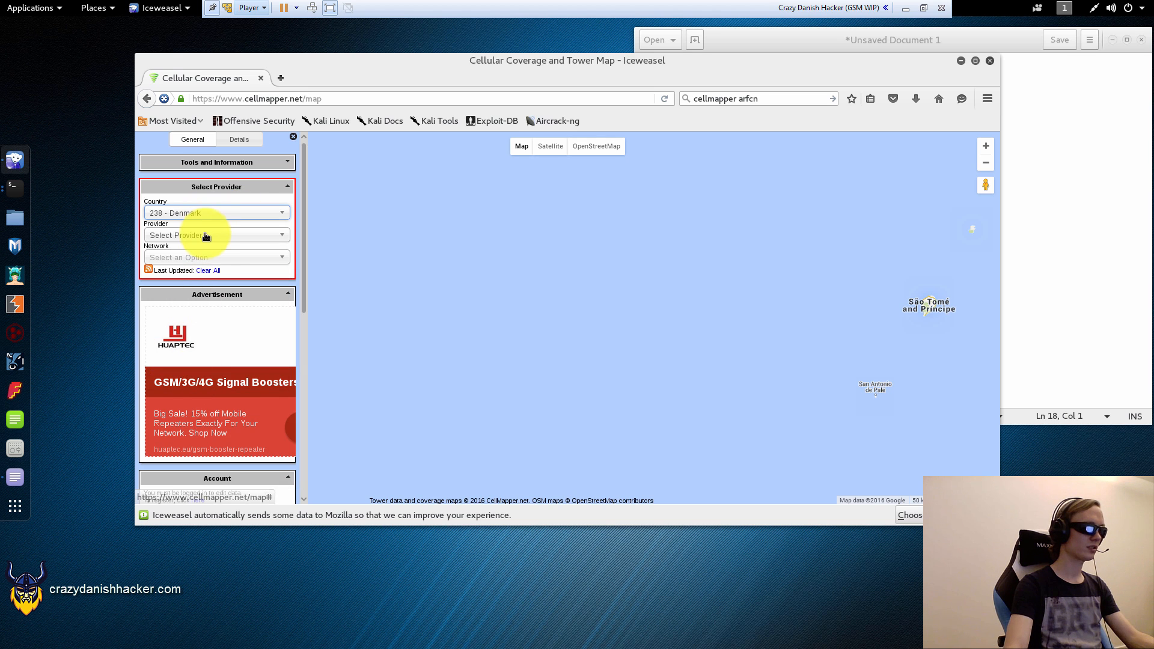
pyautogui.click(216, 235)
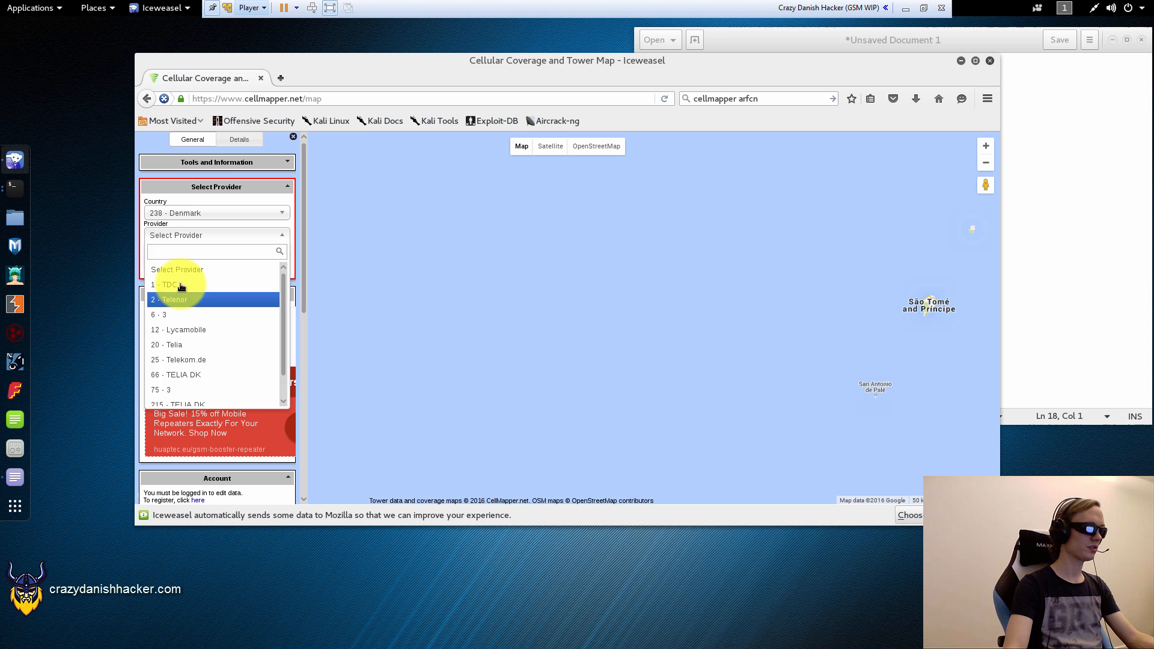
pyautogui.click(166, 285)
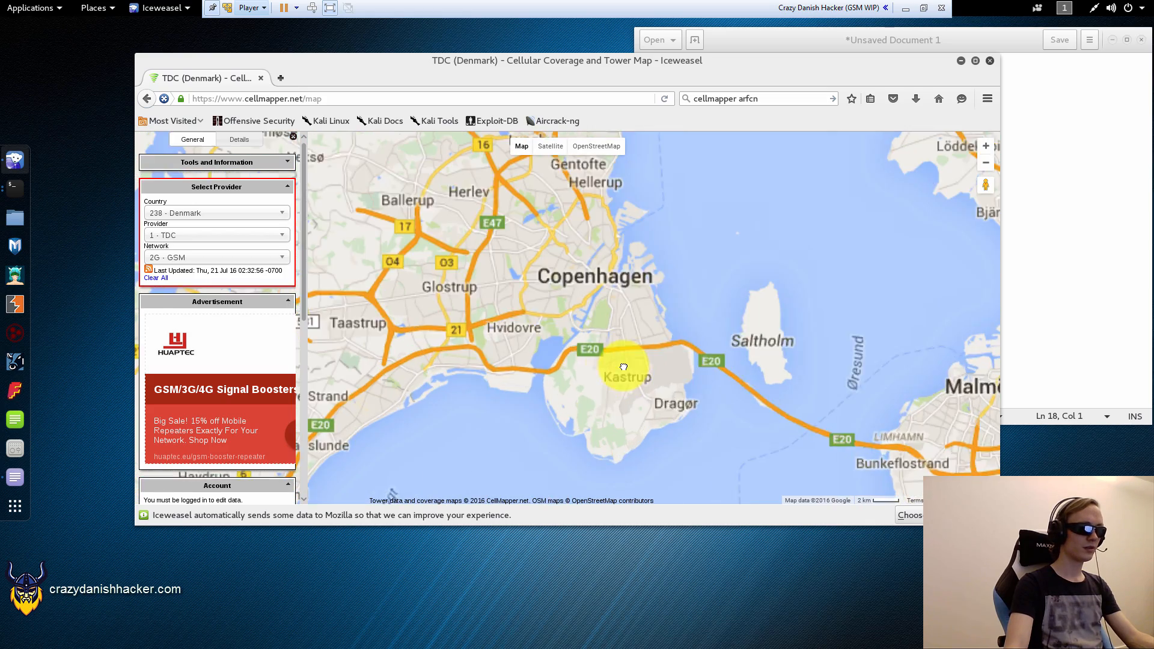
pyautogui.scroll(3)
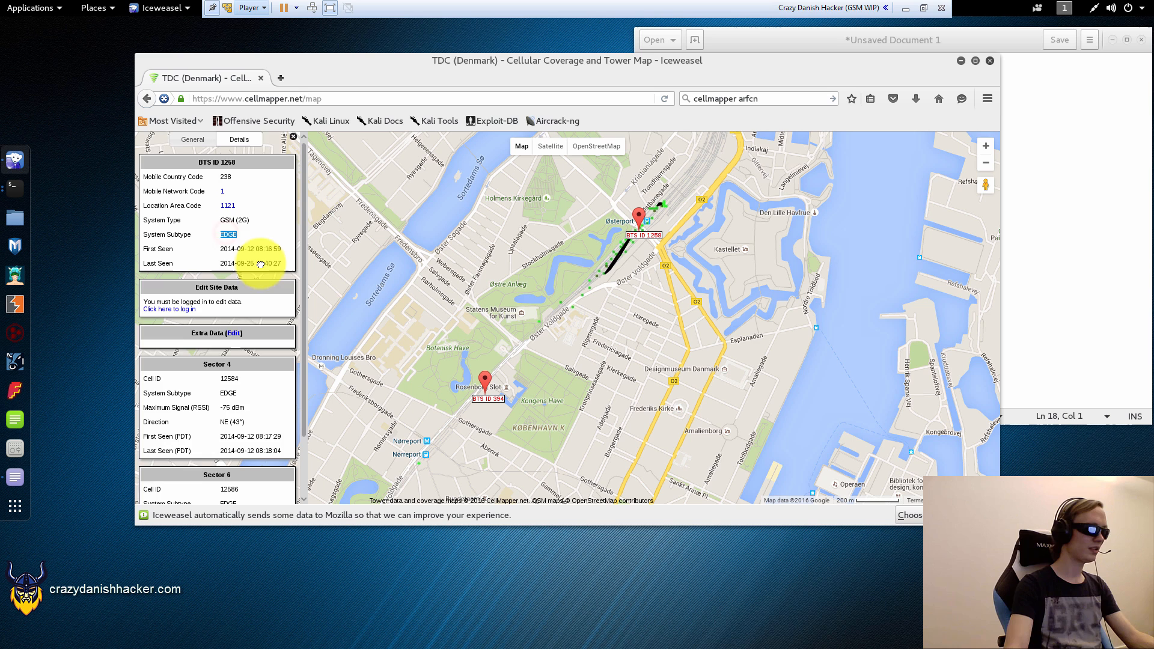
# Step: Select Sector 4 cell ID 12584, then switch the map from Satellite to OpenStreetMap
pyautogui.scroll(-3)
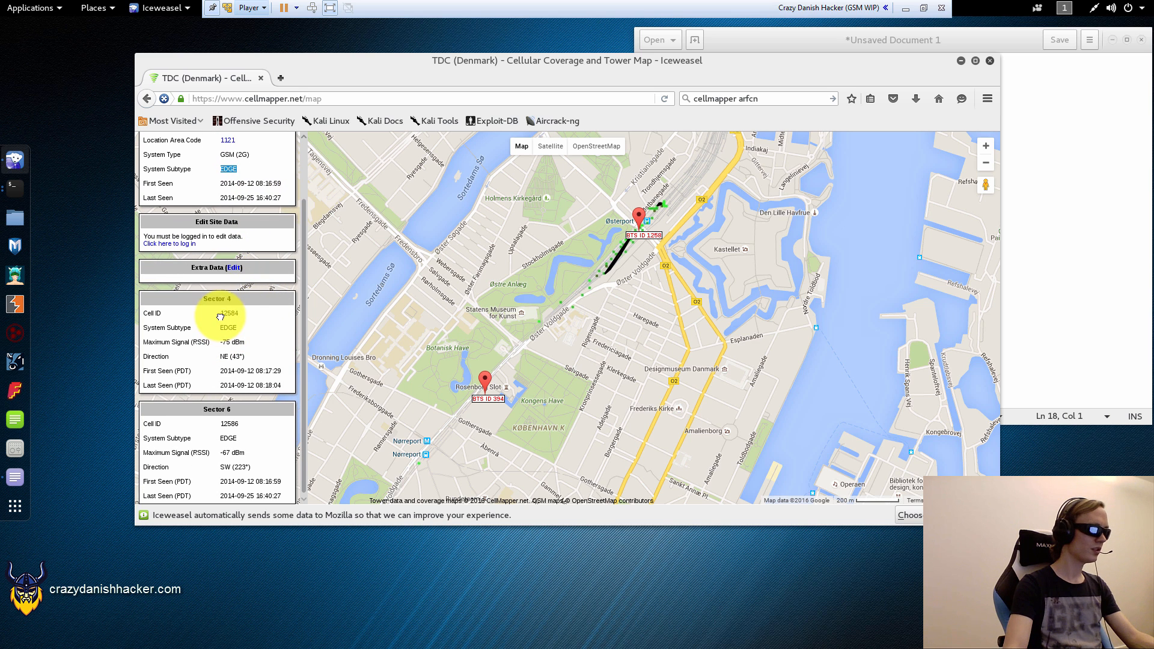
pyautogui.doubleClick(229, 312)
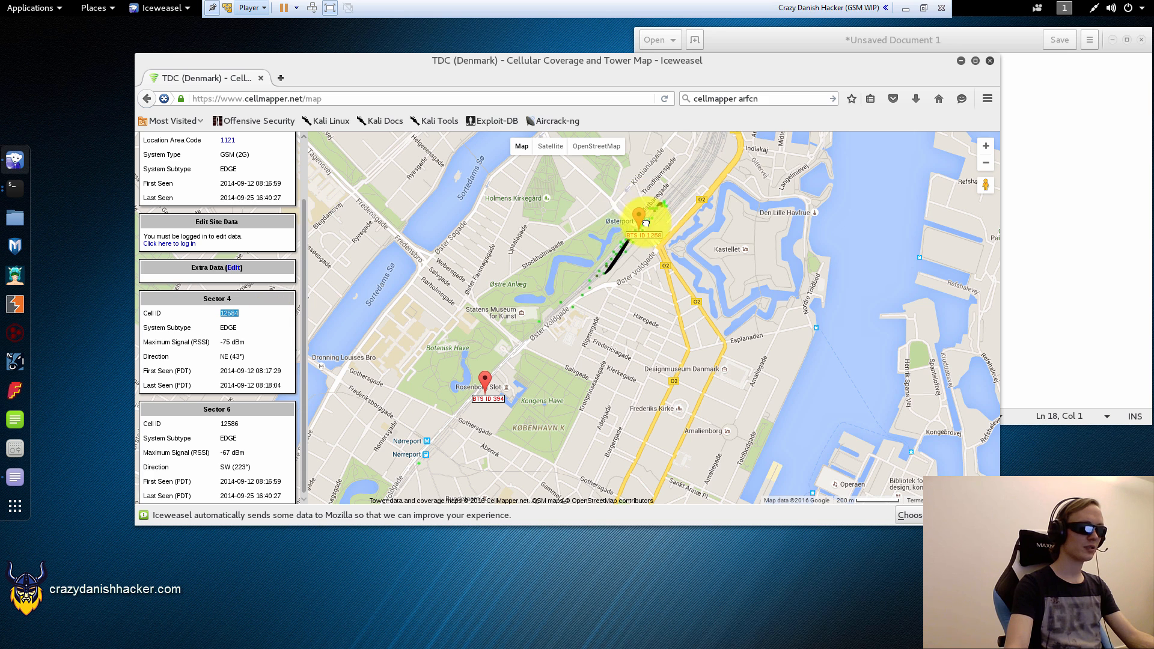
pyautogui.moveTo(554, 245)
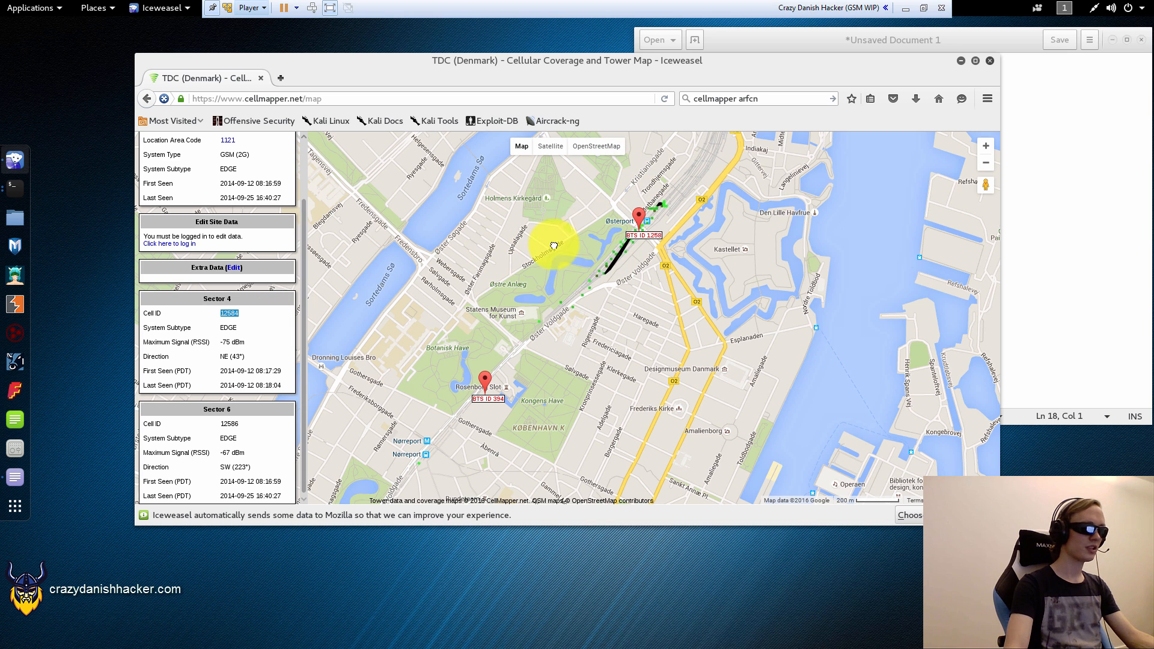
pyautogui.moveTo(256, 378)
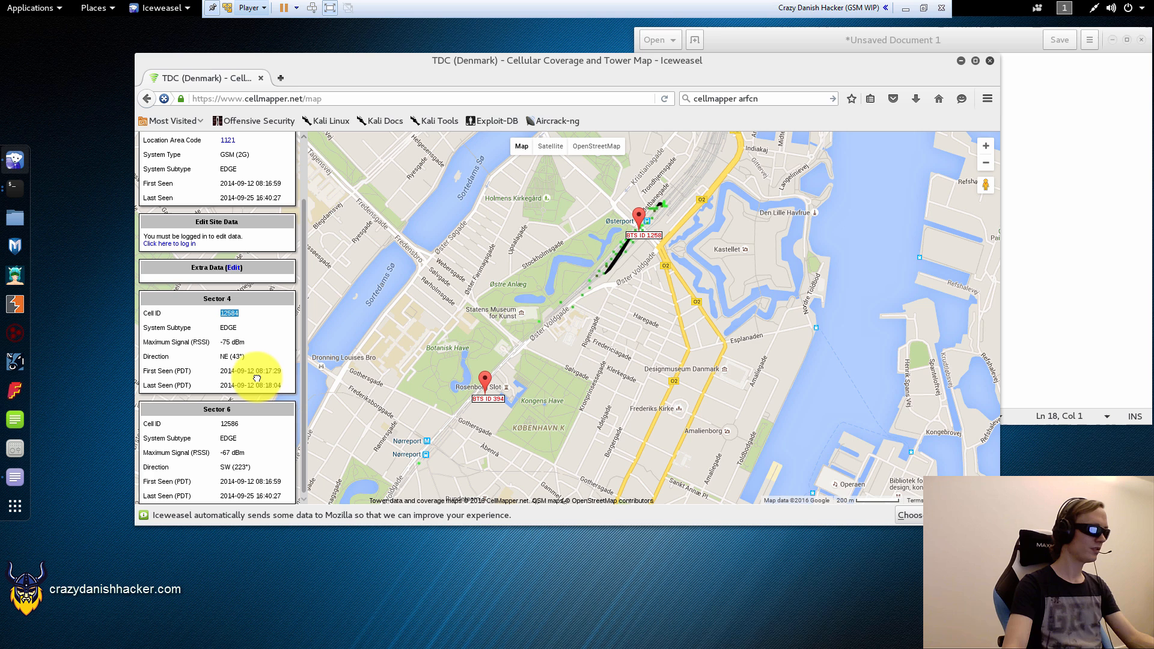
pyautogui.moveTo(199, 364)
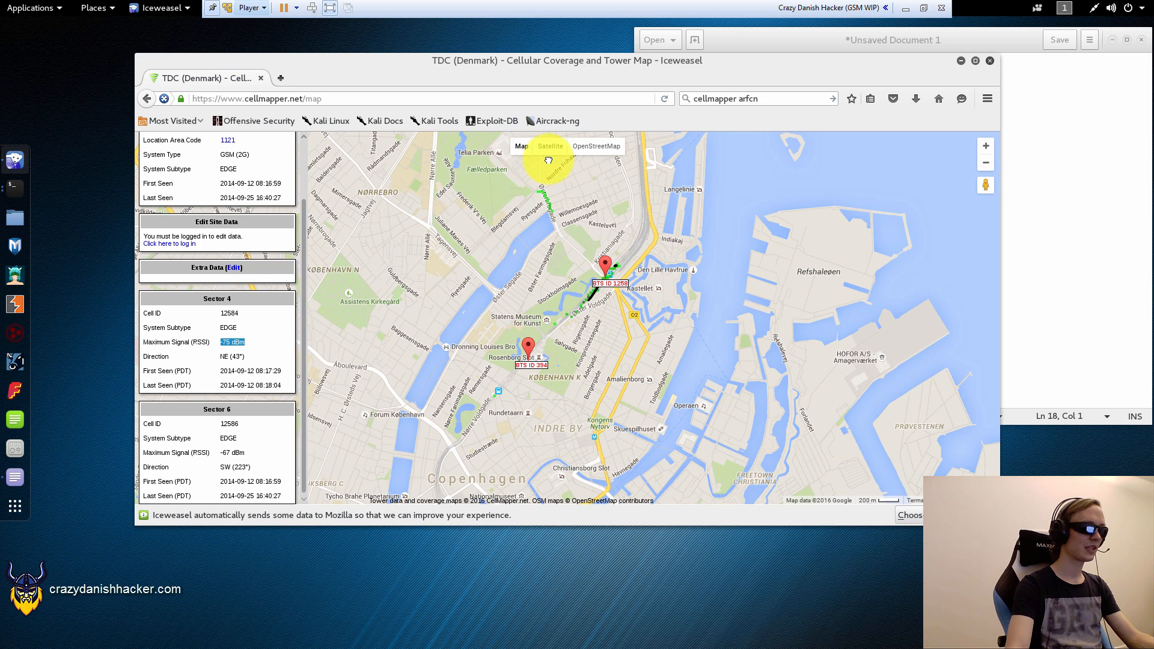
pyautogui.click(551, 145)
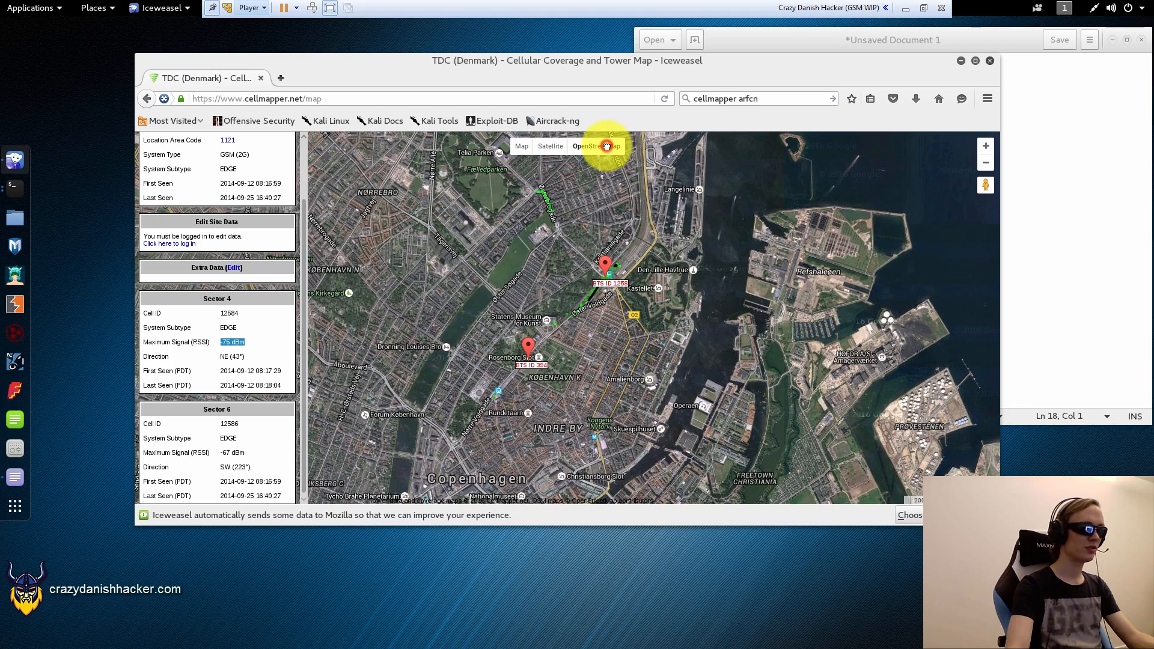
pyautogui.click(597, 146)
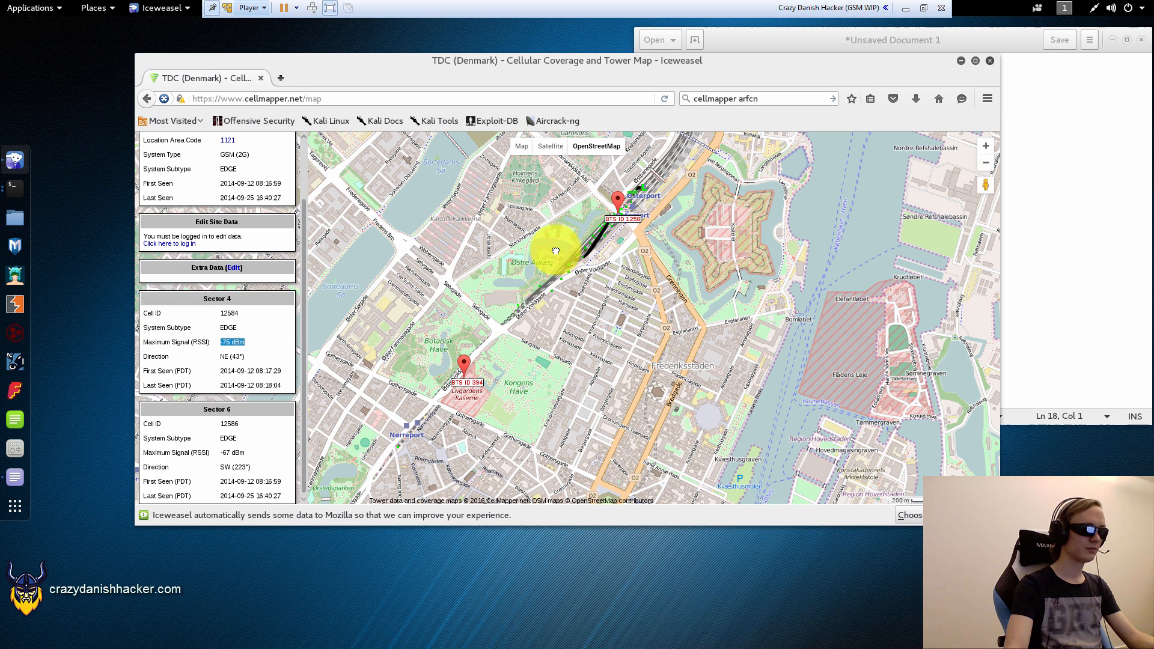
pyautogui.moveTo(524, 296)
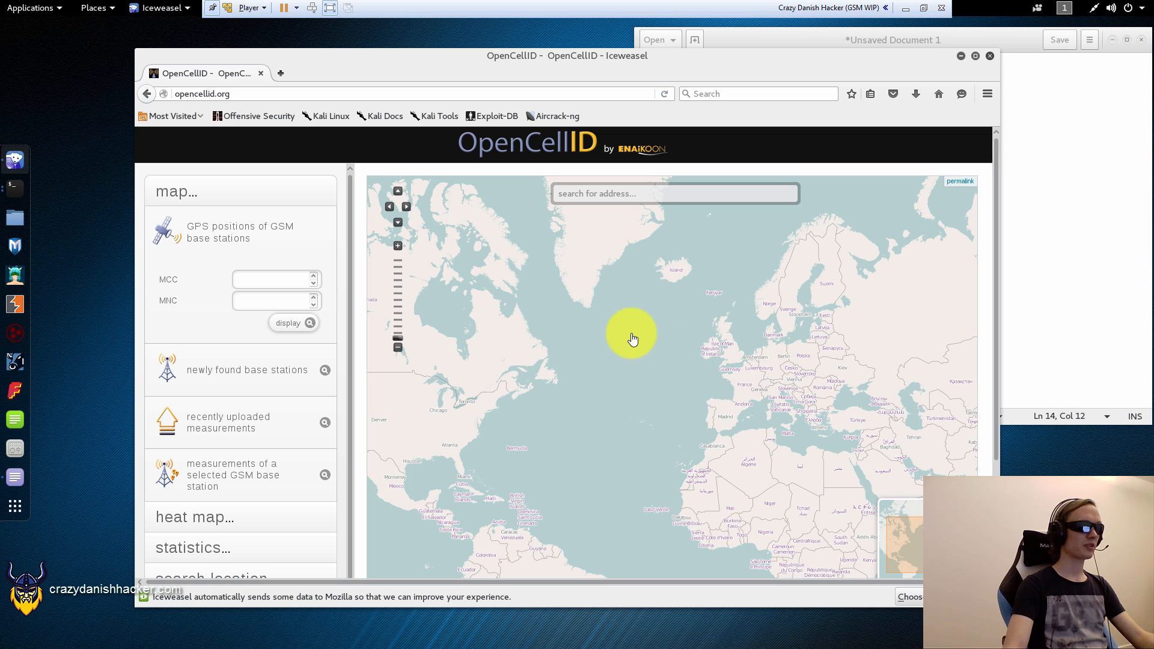
pyautogui.moveTo(527, 204)
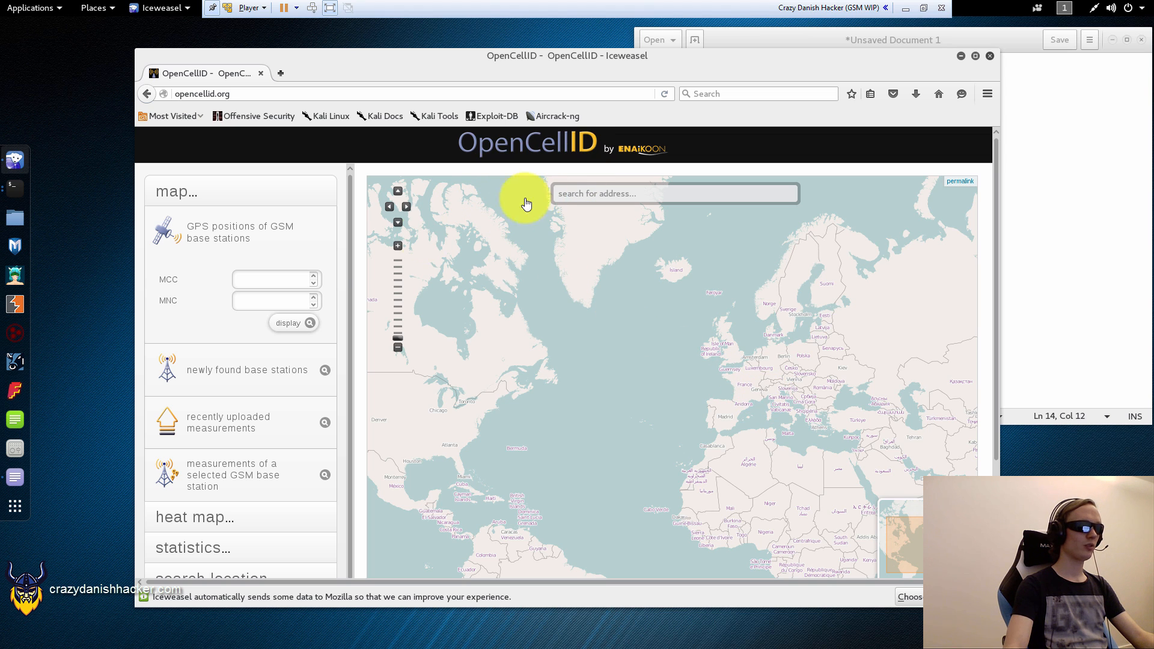
# Step: Enter MCC 238 and cell ID 10698260 from the notes into OpenCellID's cell search
pyautogui.scroll(-3)
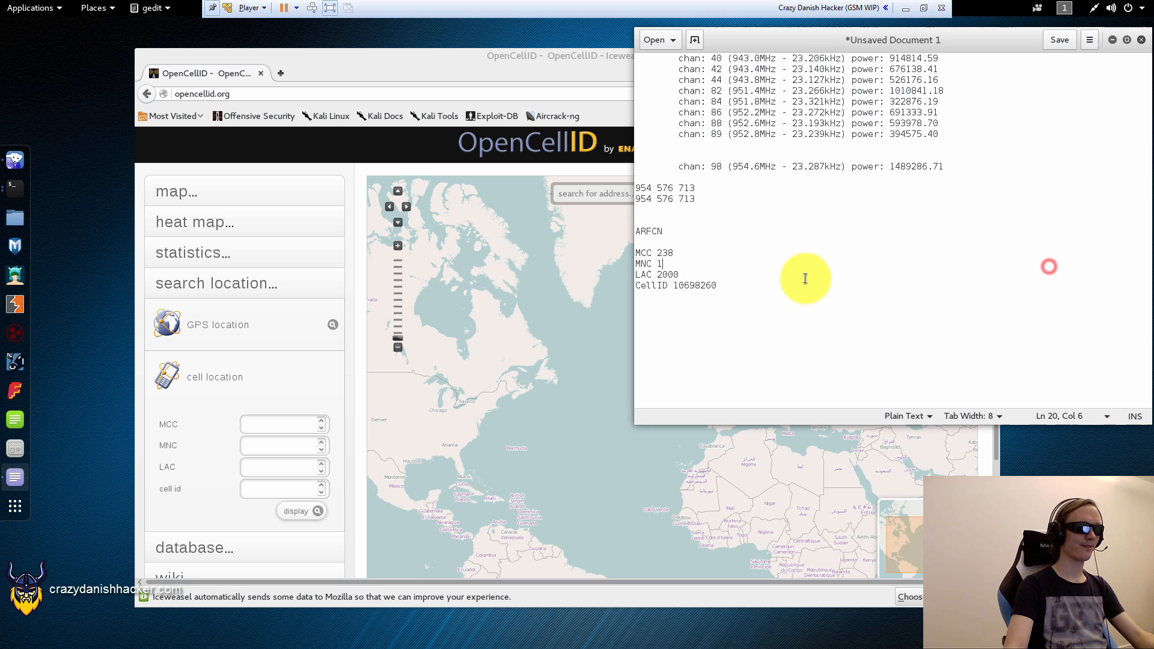
pyautogui.doubleClick(663, 252)
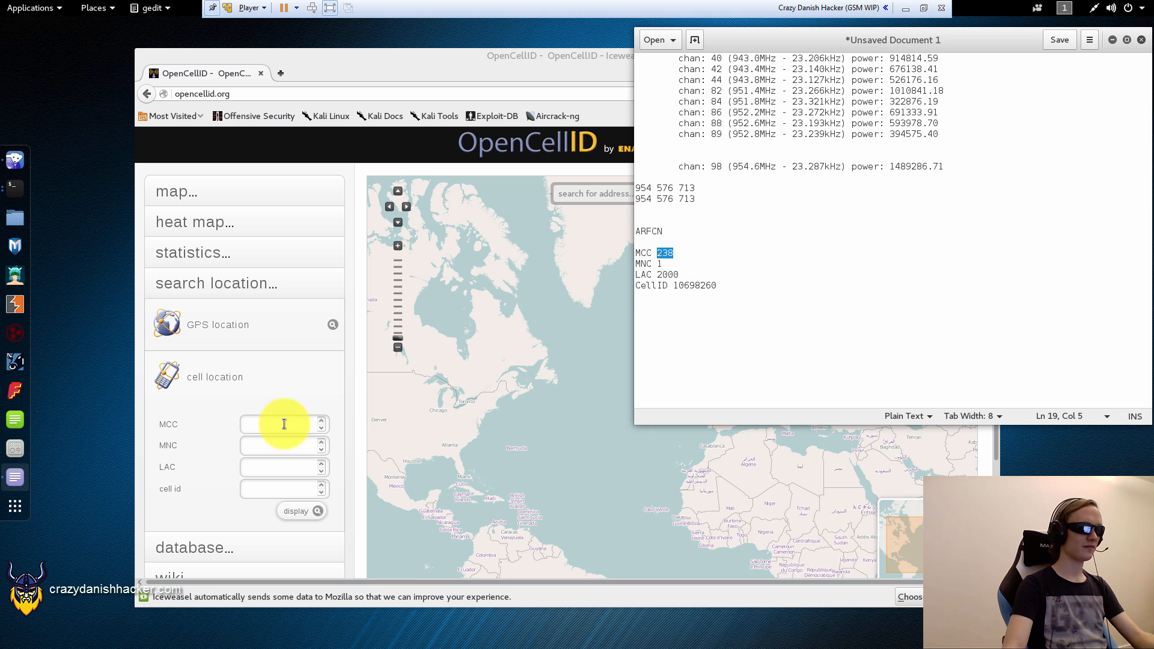
pyautogui.write('238')
pyautogui.click(284, 467)
pyautogui.write('2000')
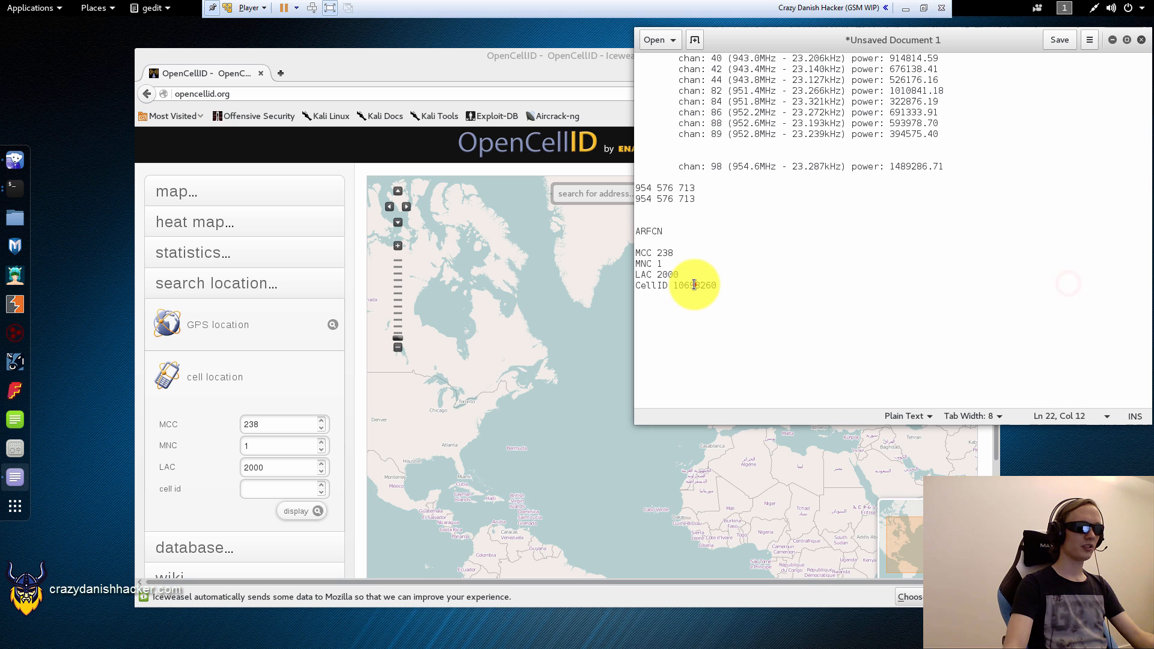
pyautogui.click(282, 488)
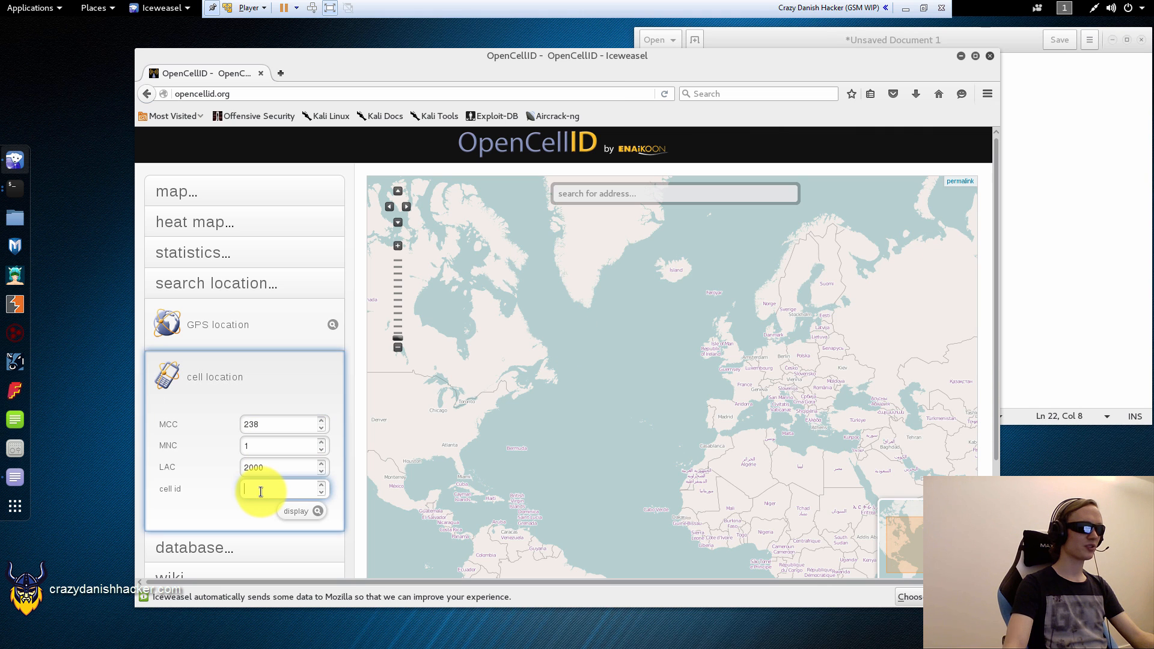
pyautogui.write('10698260')
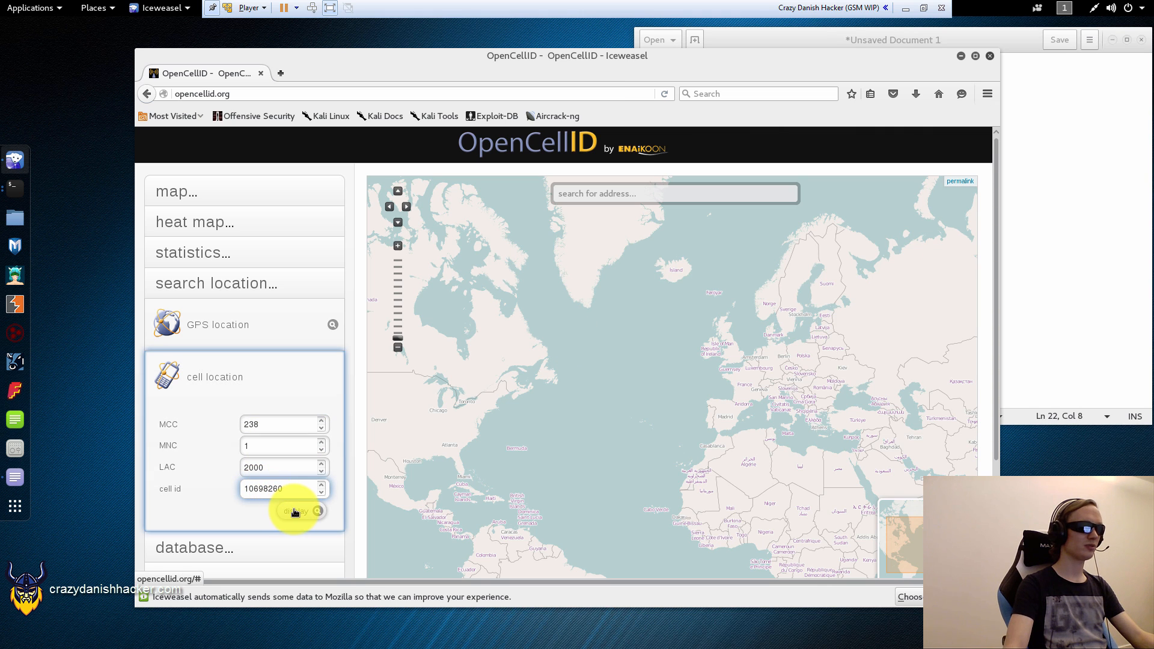
# Step: Display cell 10698260 on the map at latitude 55.675275, longitude 12.570097
pyautogui.click(292, 511)
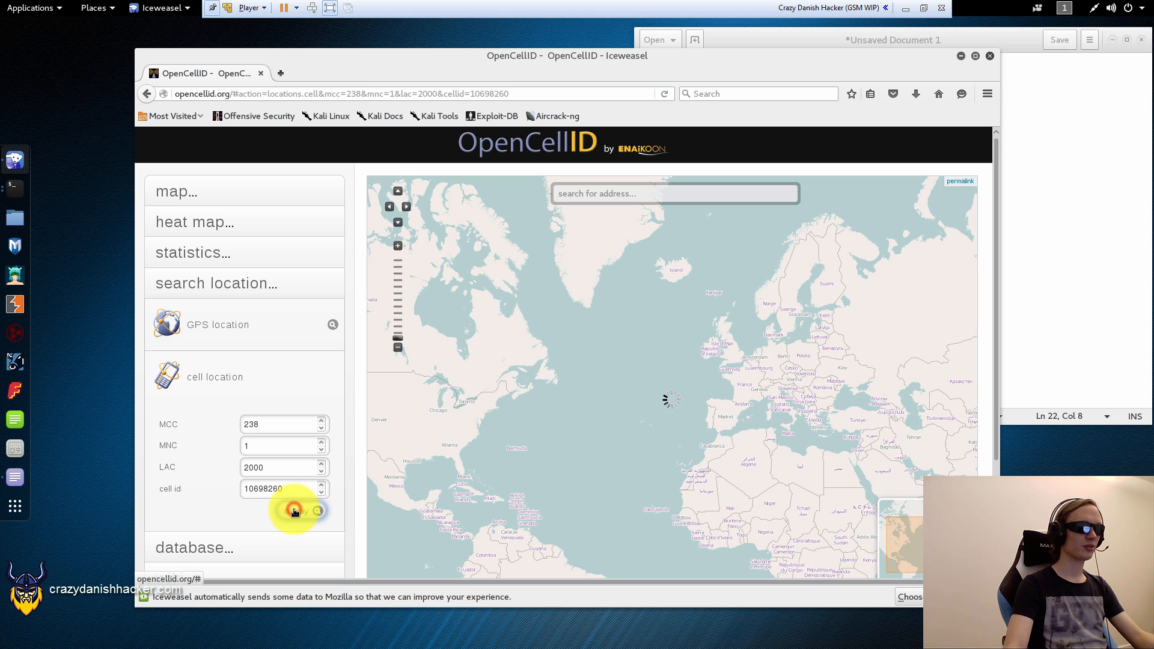
pyautogui.click(296, 510)
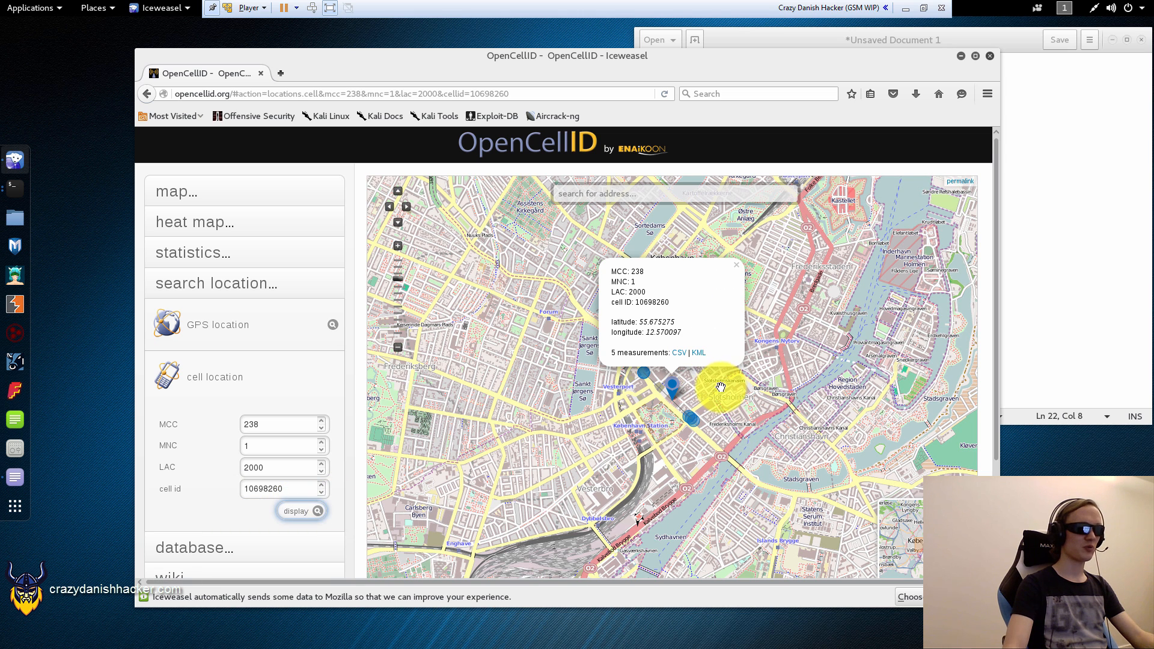
pyautogui.moveTo(692, 302)
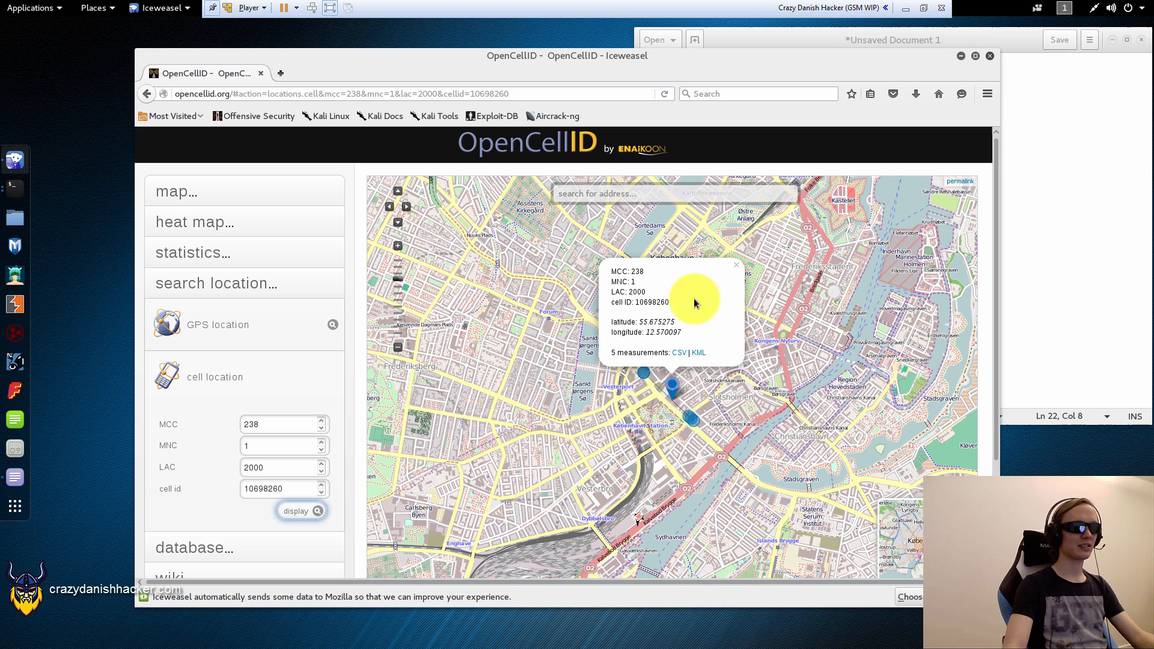
pyautogui.moveTo(596, 364)
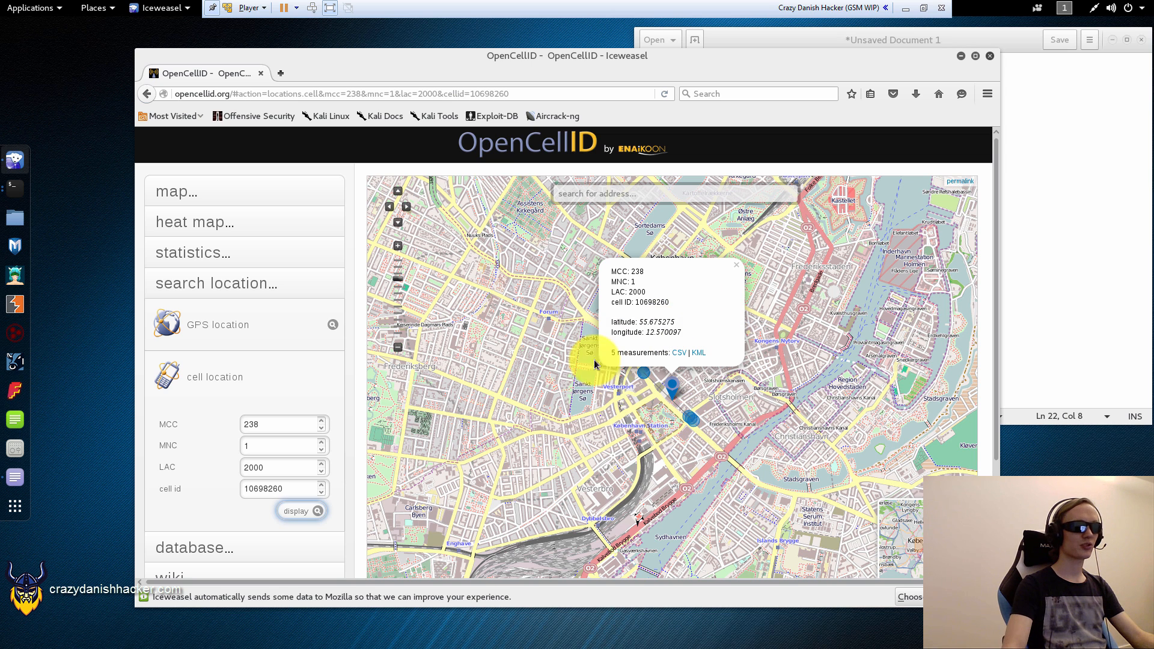
pyautogui.moveTo(614, 372)
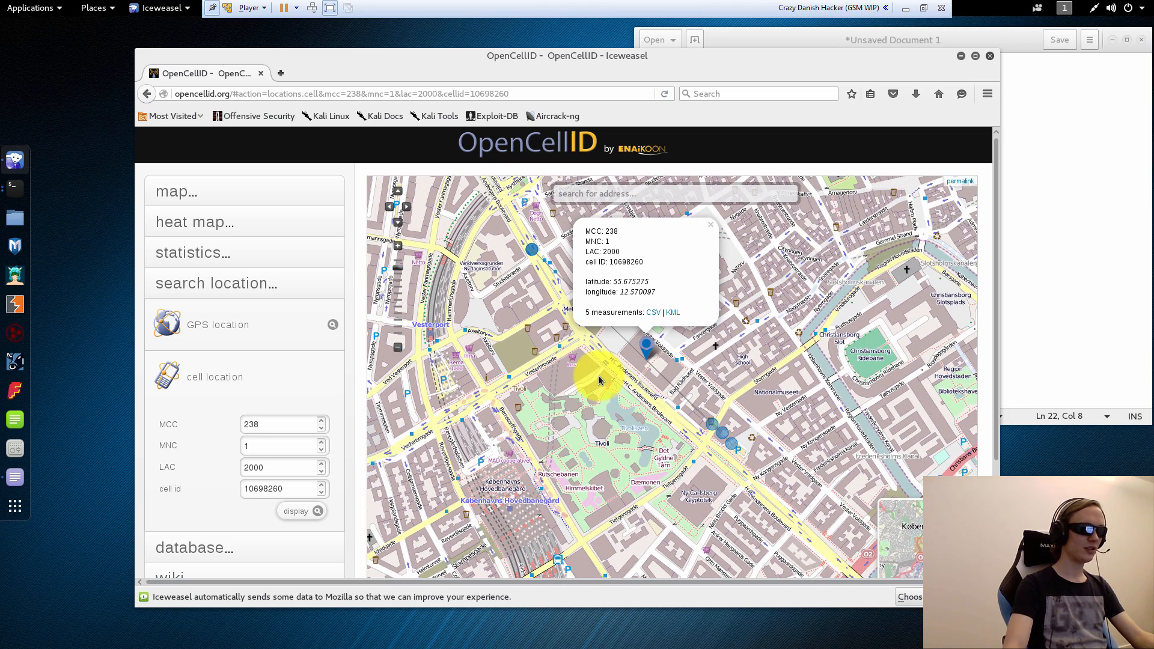
pyautogui.moveTo(648, 357)
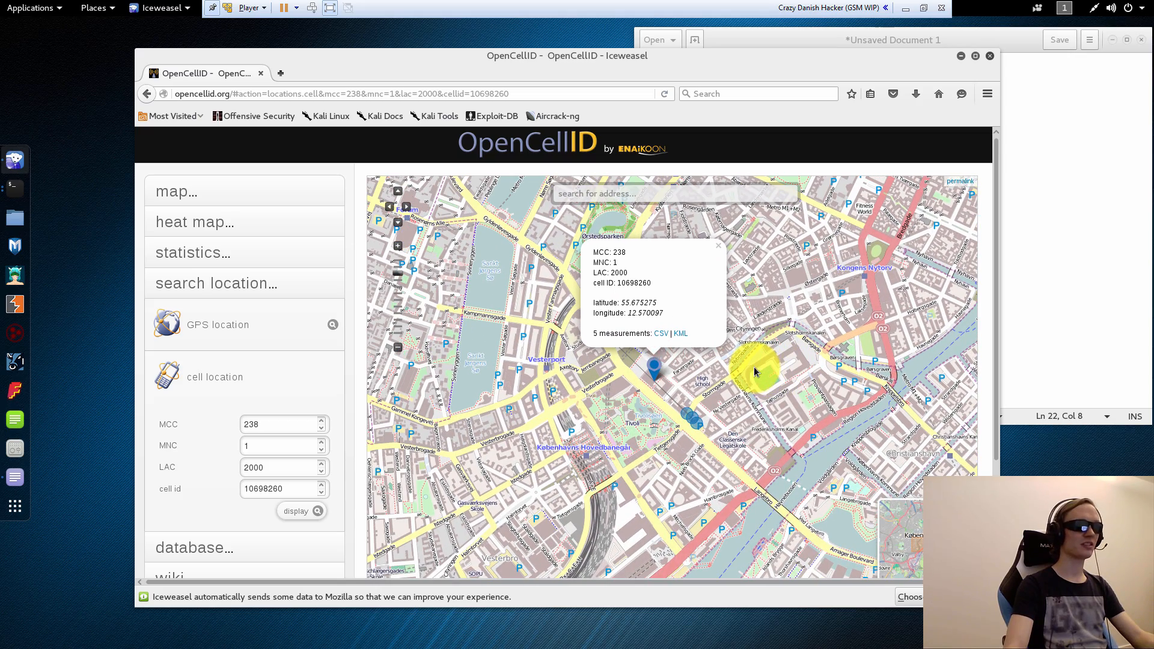
pyautogui.moveTo(750, 354)
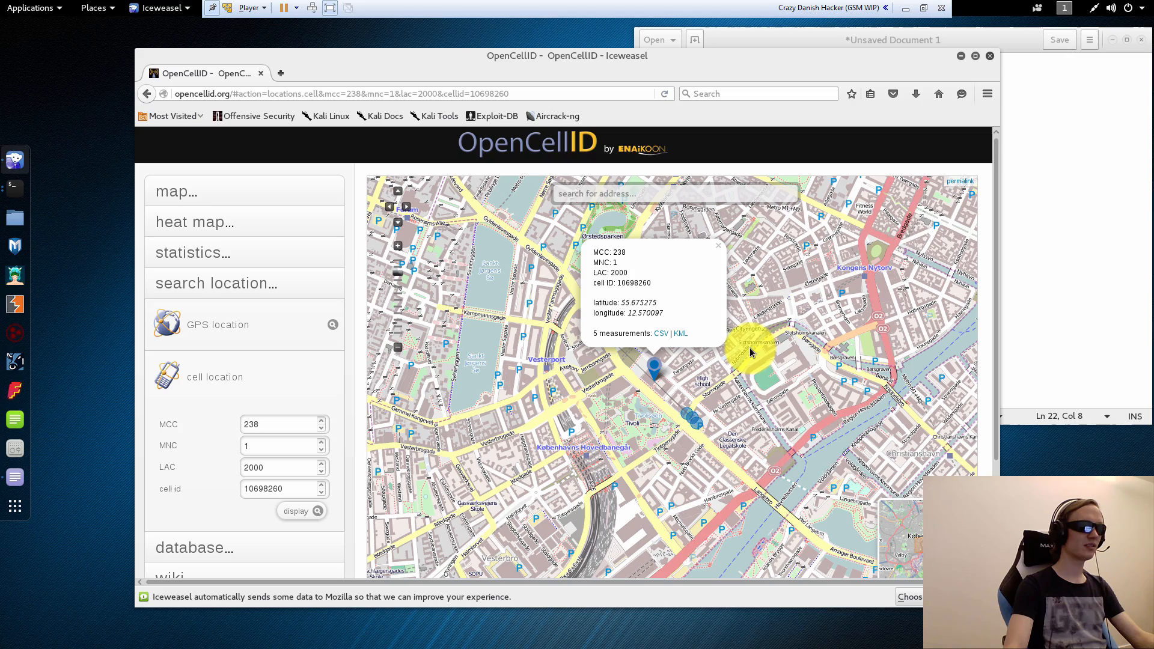